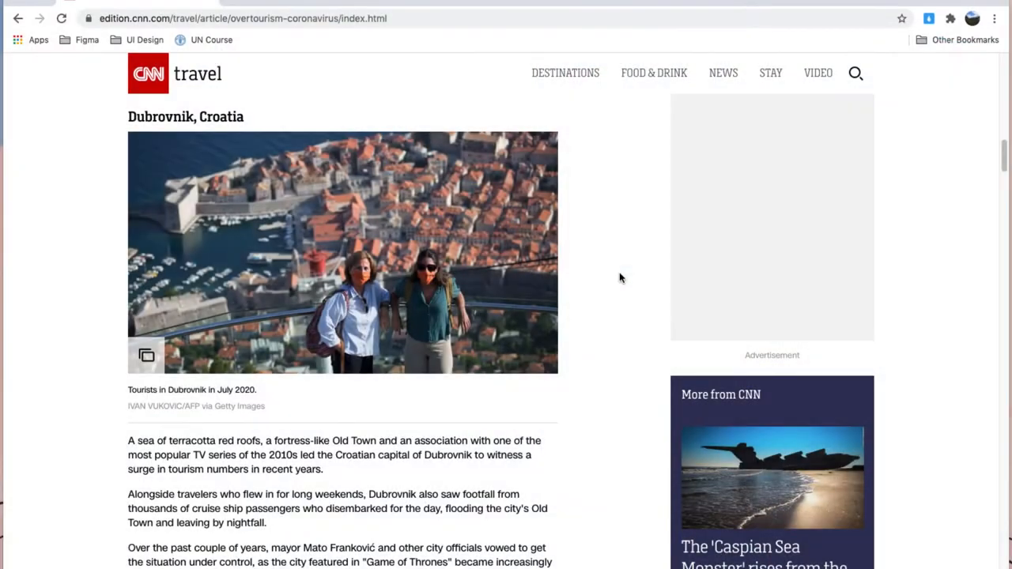
mouse_move(435, 443)
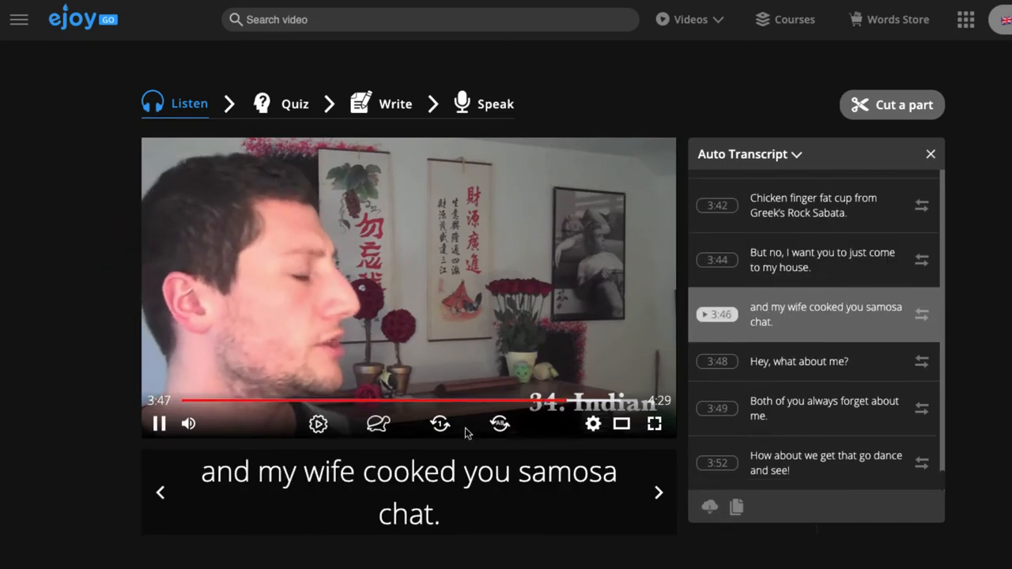
Return to the CNN Travel Dubrovnik overtourism article at its pandemic section.
left_click(328, 472)
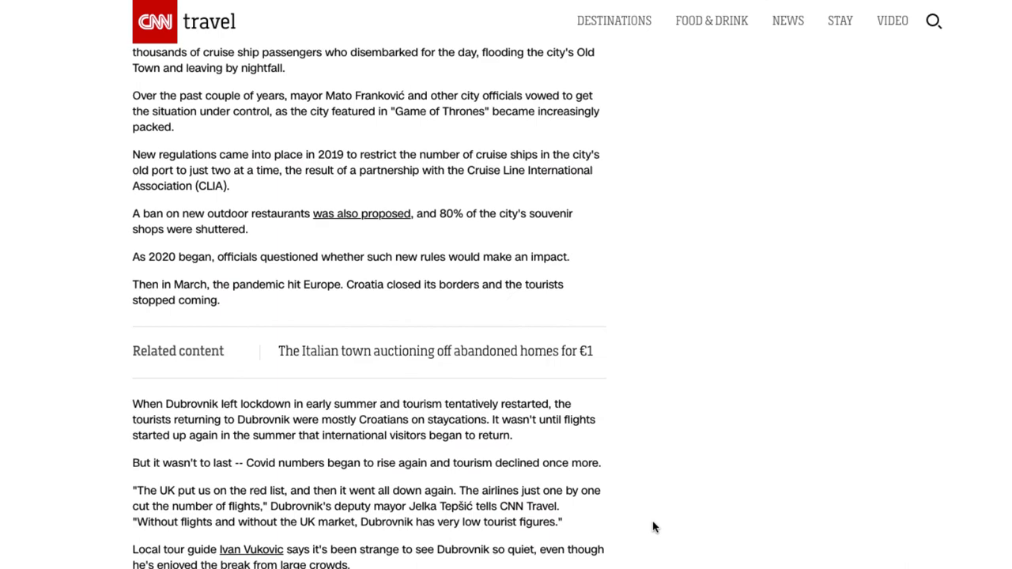
Scroll to the tour guide quote and look up 'grenades' in the eJOY popup.
scroll("down", 3)
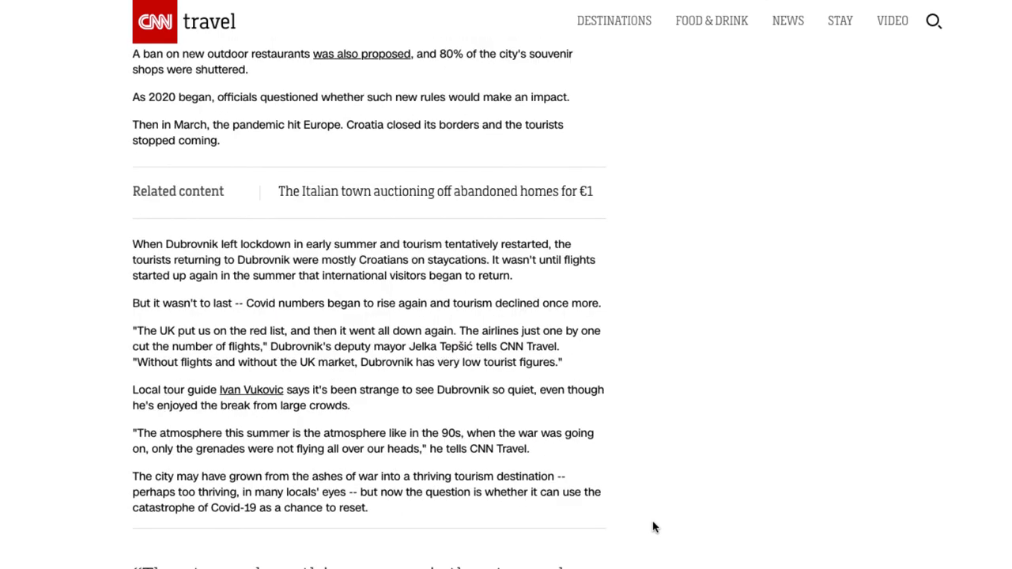
scroll("down", 3)
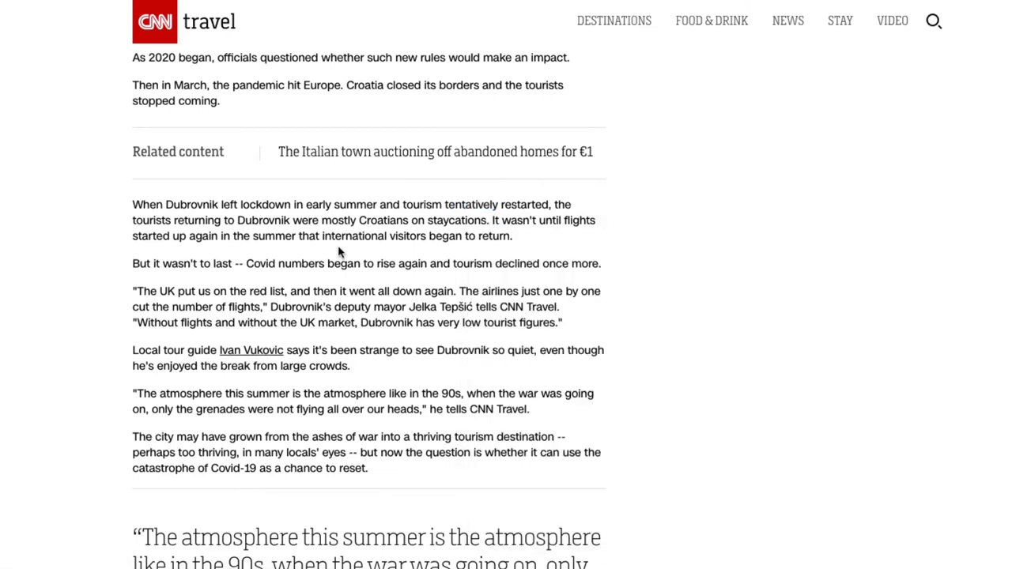
mouse_move(207, 408)
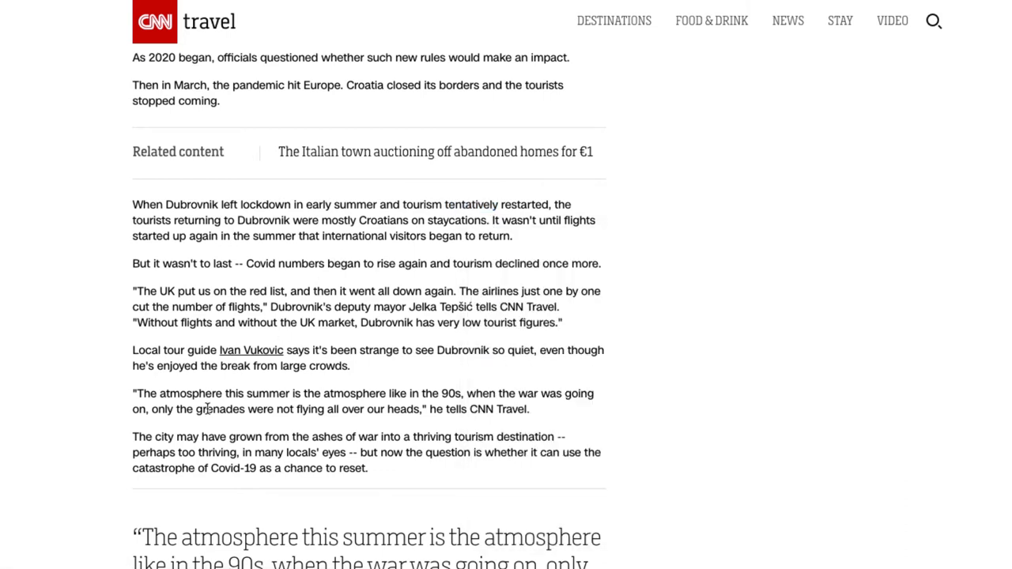
double_click(220, 408)
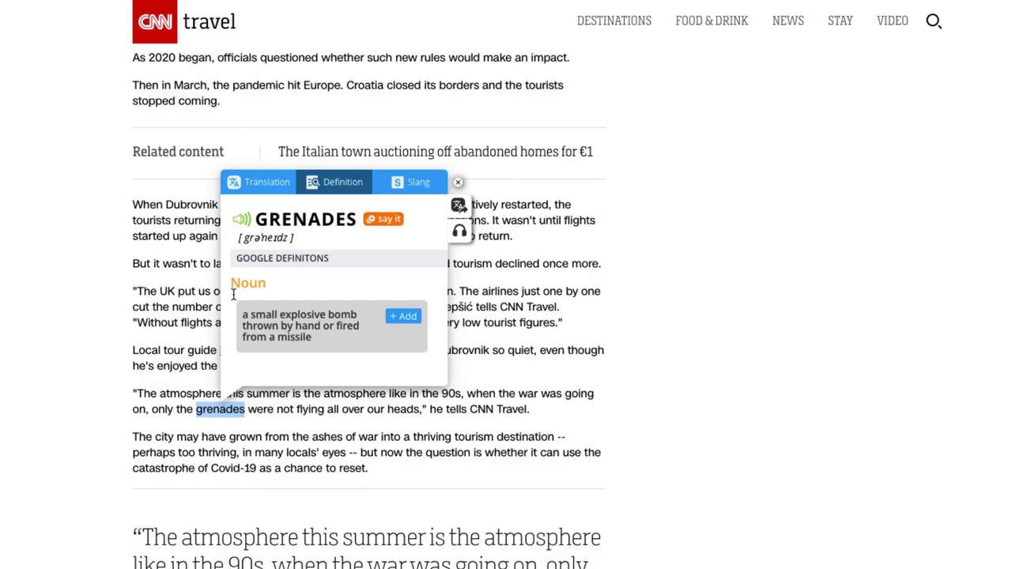